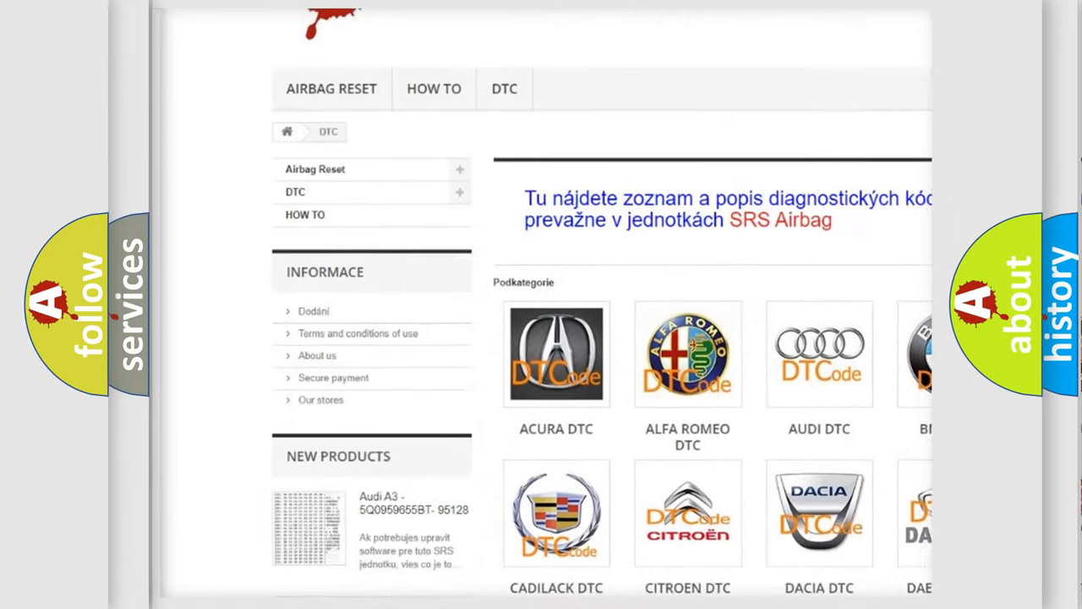
scroll(down, 3)
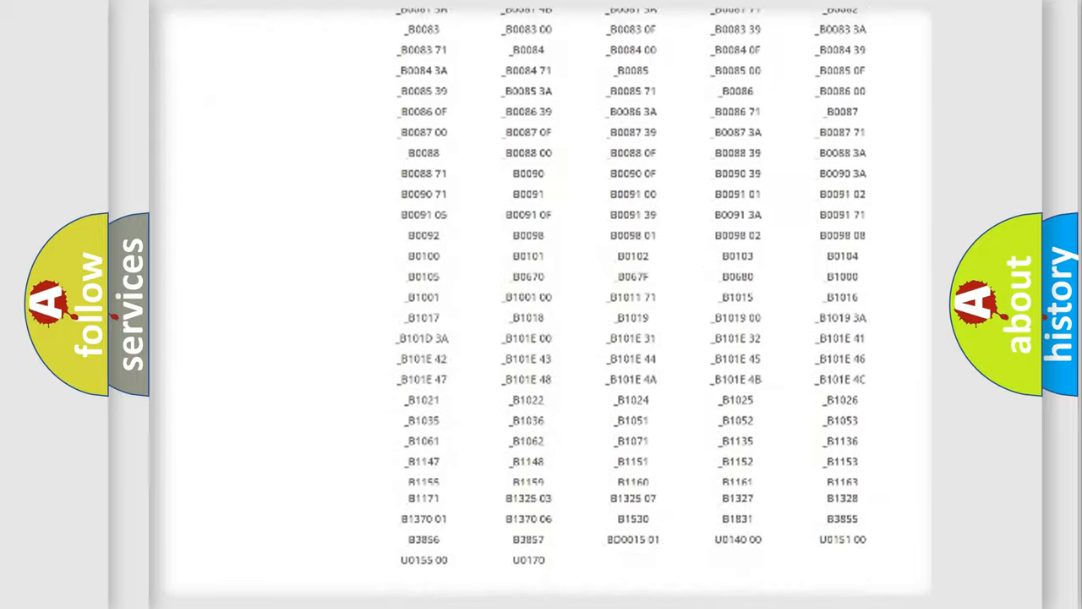
scroll(up, 3)
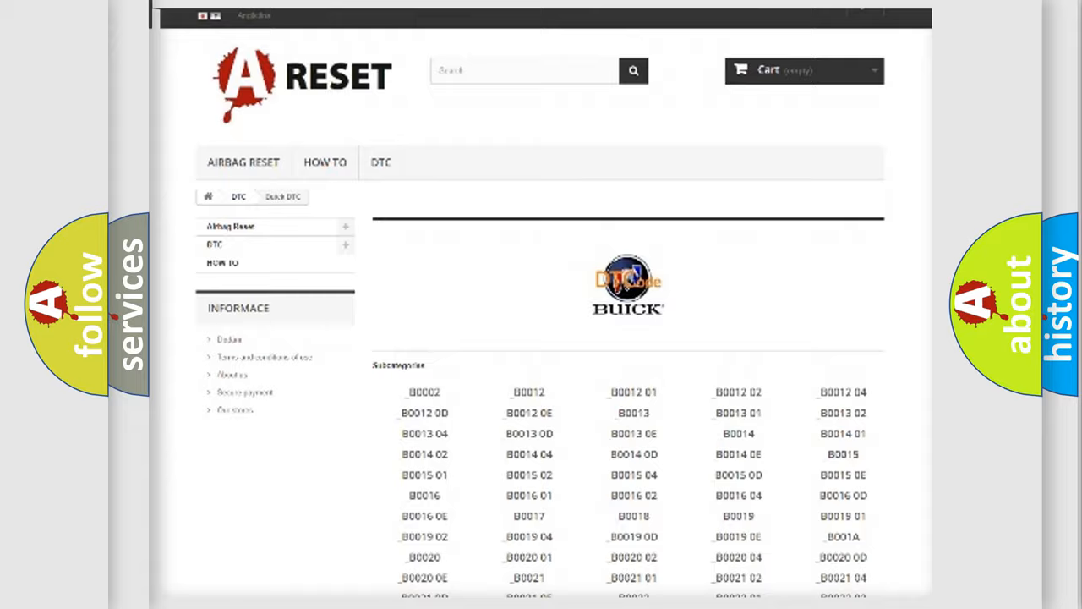